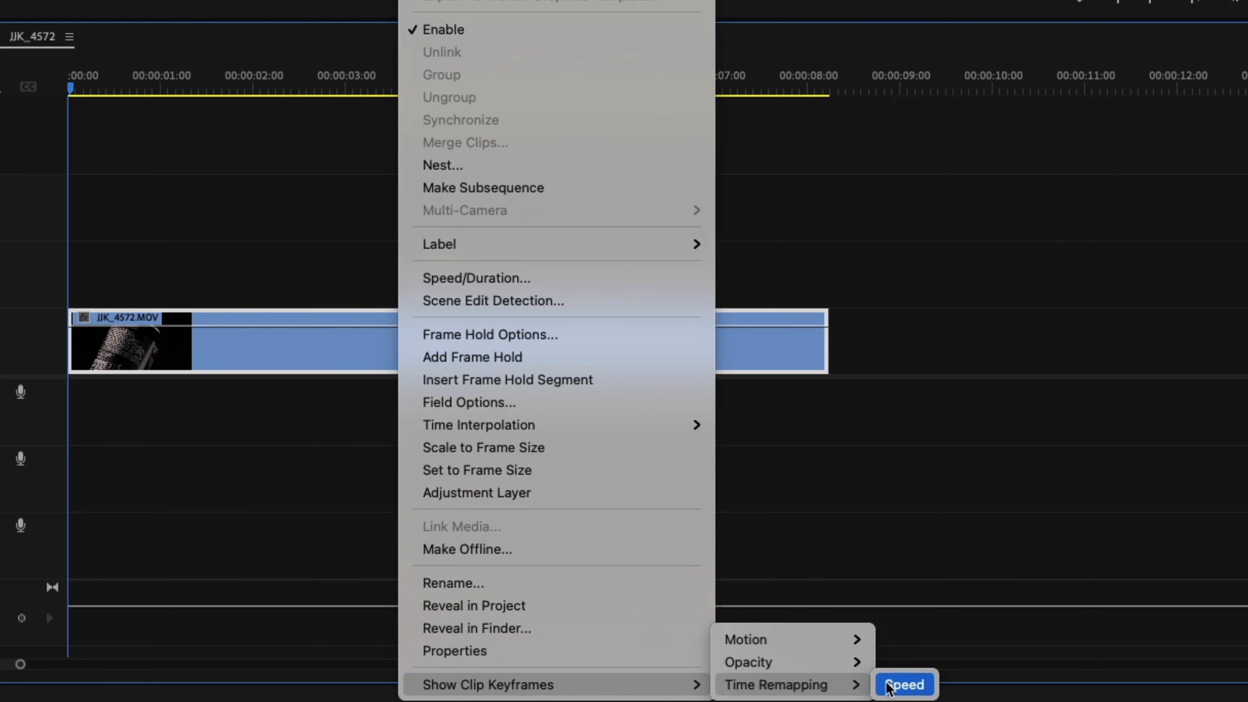
Step: Show the JJK_4572 clip's Time Remapping speed keyframes on the timeline
click(904, 684)
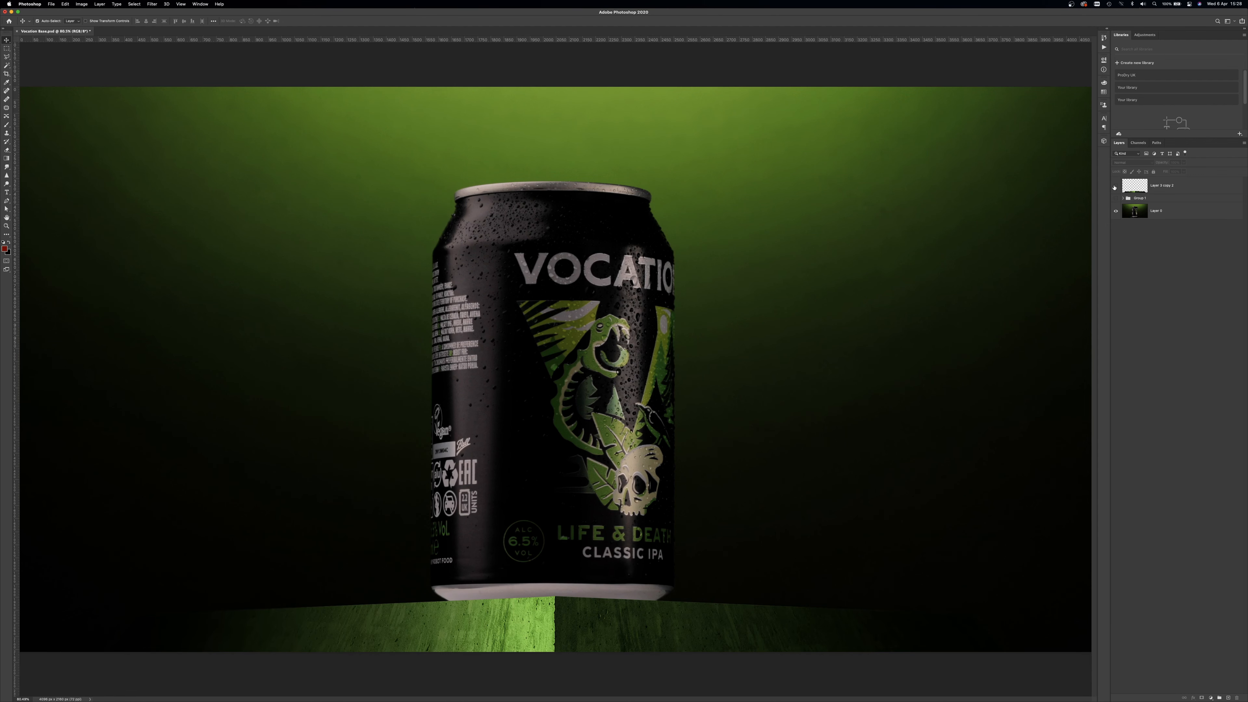
Step: Expand the can scene's layer group in the Layers panel to inspect its layers
click(1121, 198)
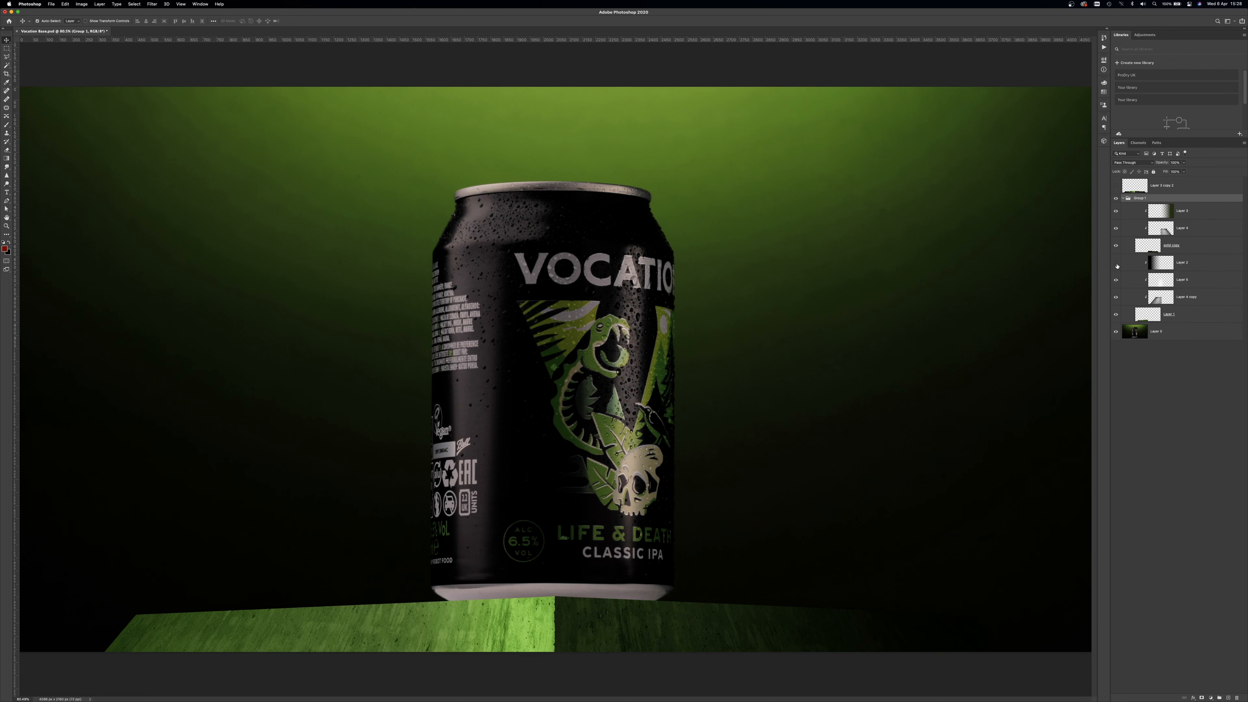
click(1115, 185)
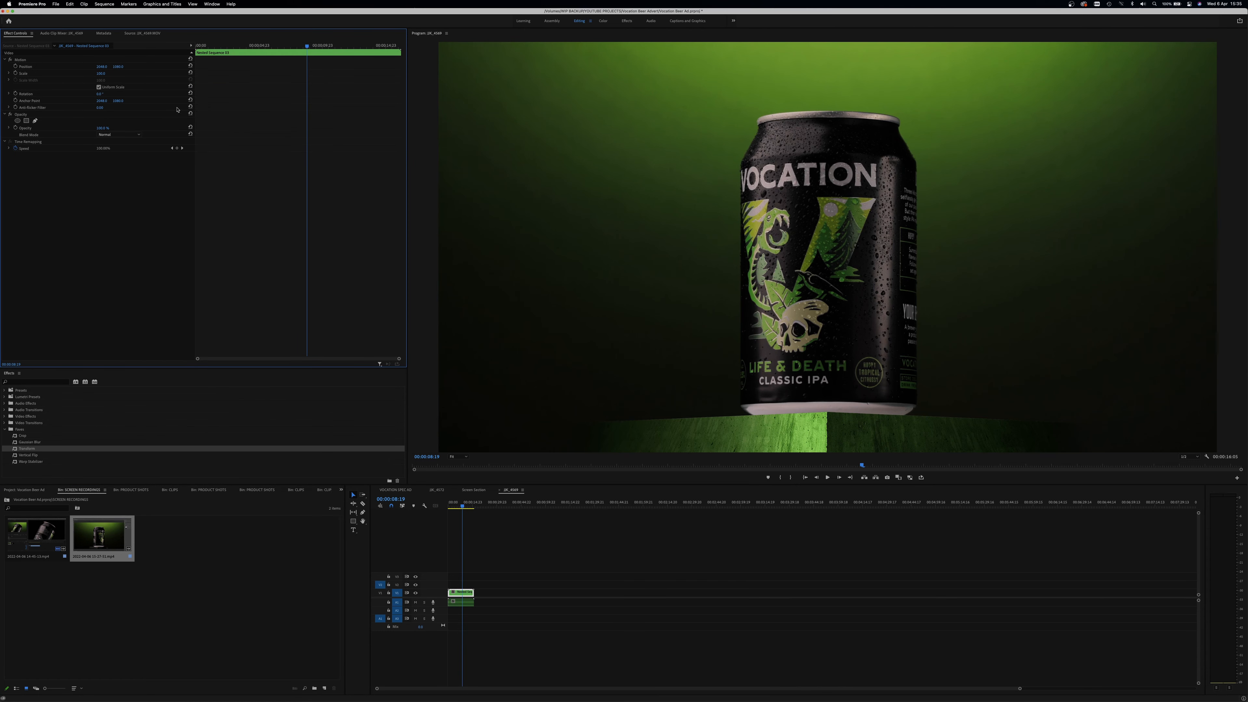
right_click(462, 584)
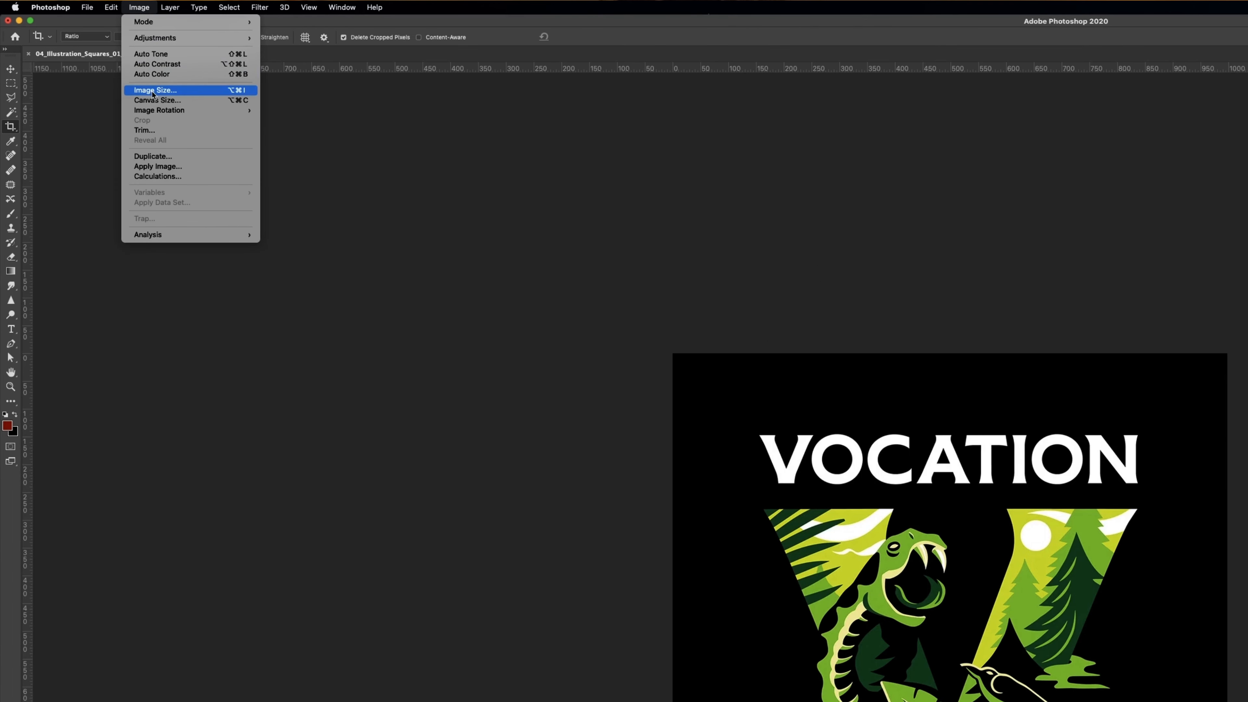
Step: Resize the artwork to 3434 × 3455 px using Preserve Details 2.0 resampling
click(154, 89)
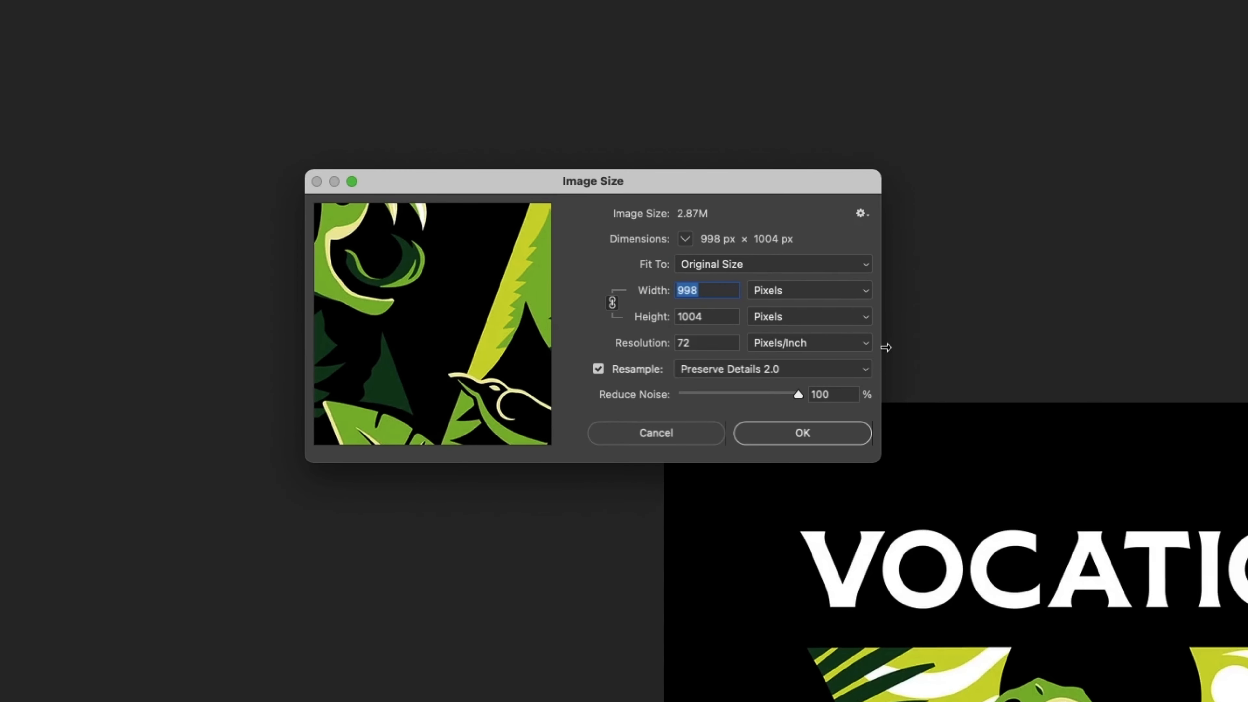
click(771, 367)
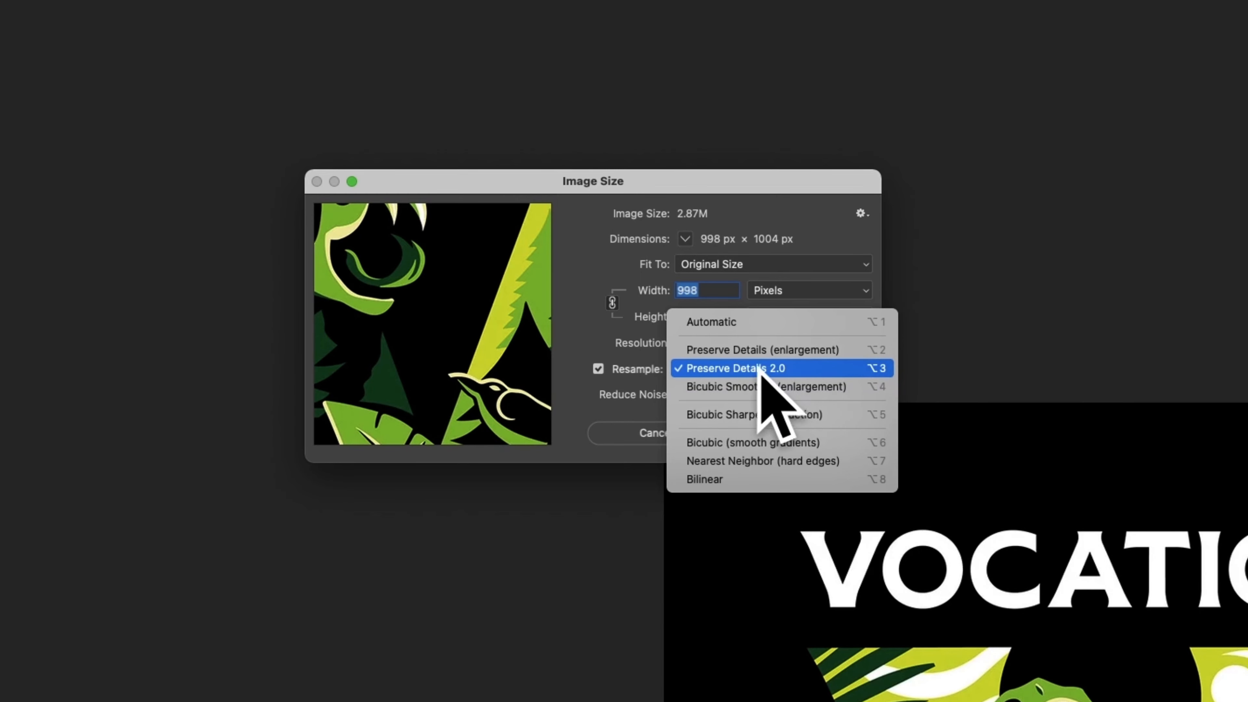
click(733, 368)
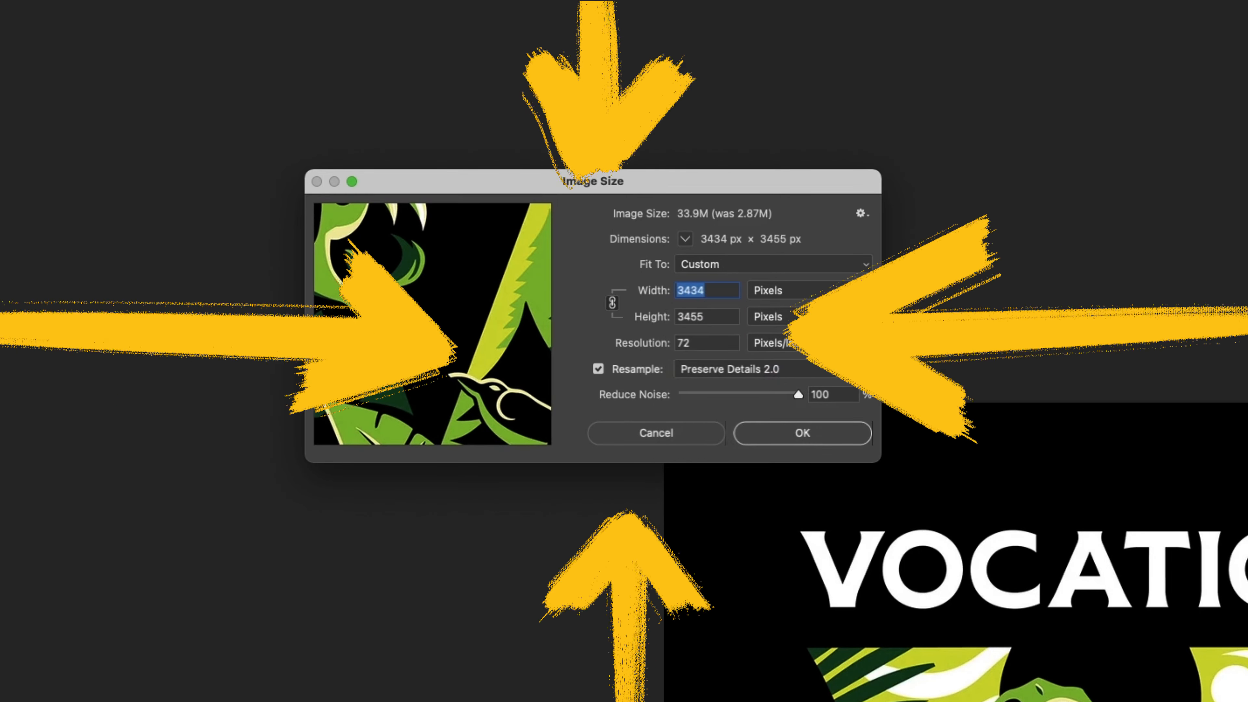
click(802, 432)
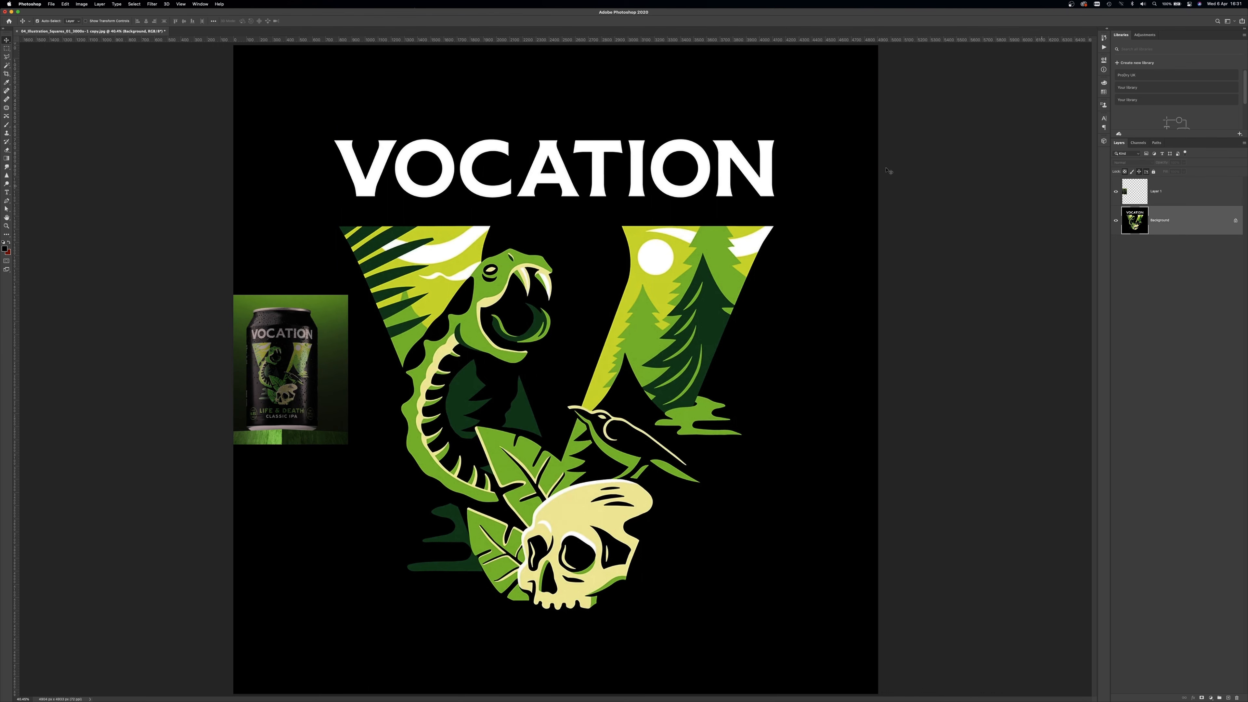
Step: Draw a tall white vertical strip and Gaussian-blur it at about 88.4 px radius
drag(325, 46, 426, 692)
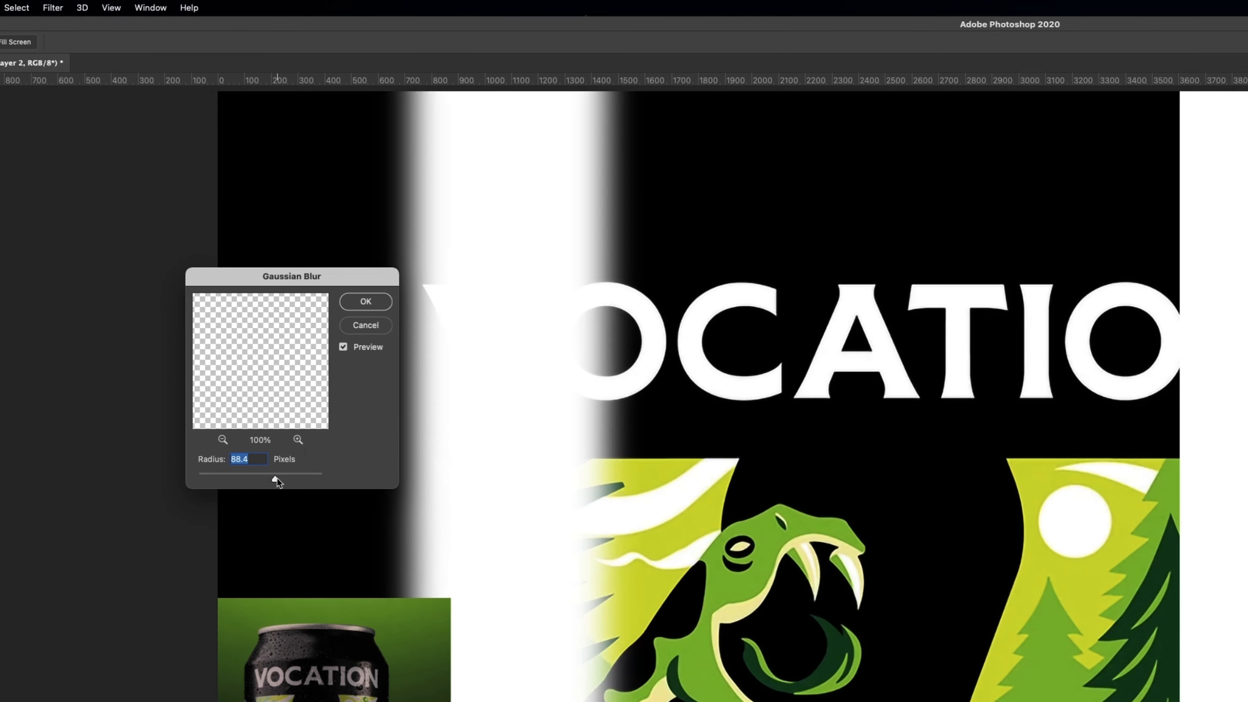
click(365, 301)
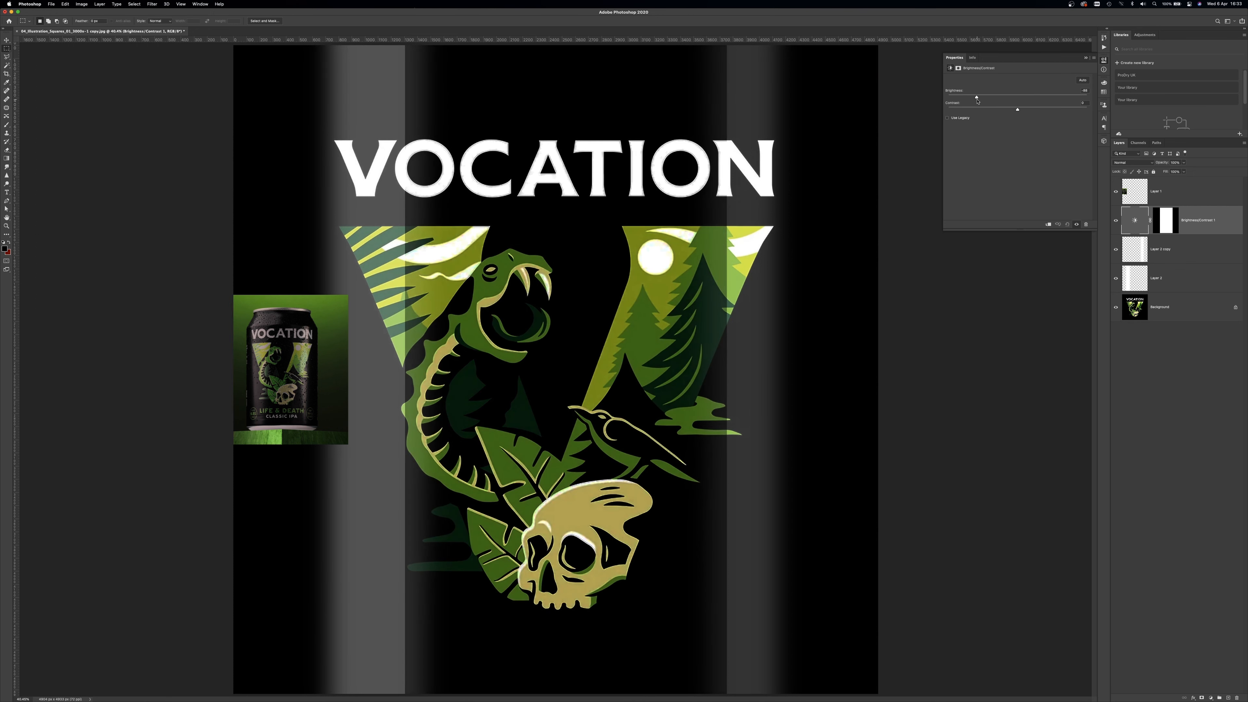
Step: Select the Brightness/Contrast adjustment layer's mask in Properties
click(1164, 221)
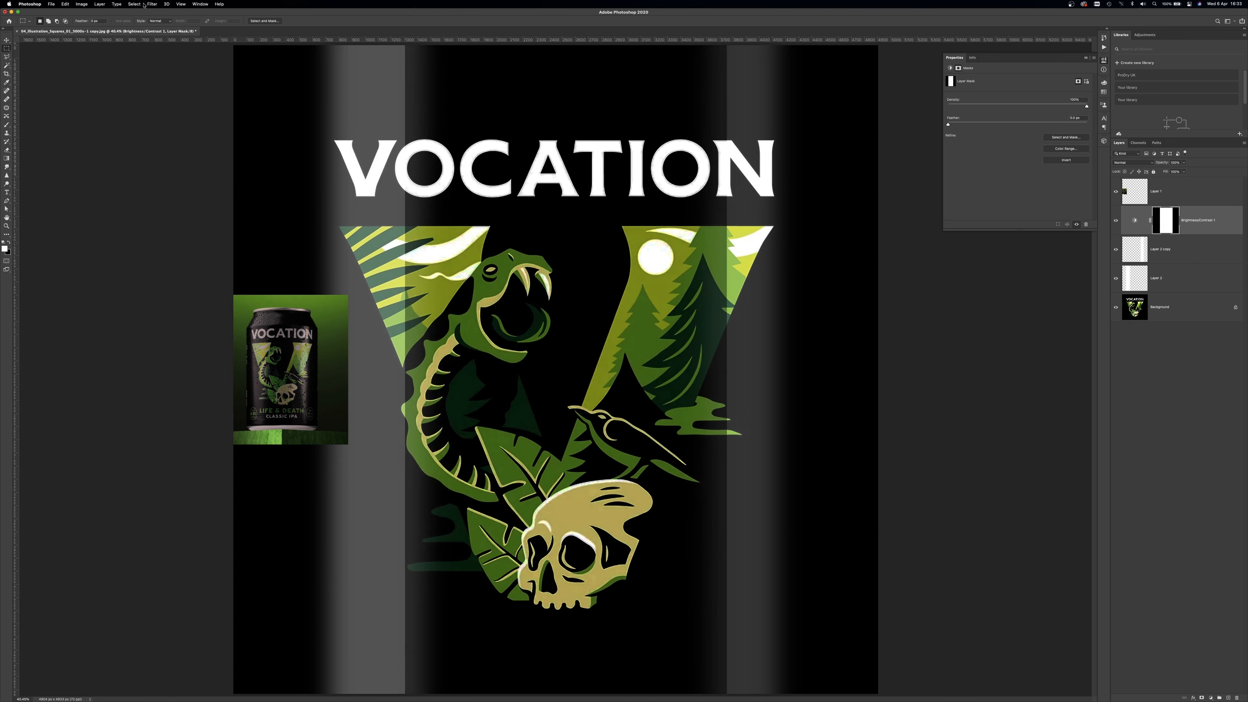
click(150, 4)
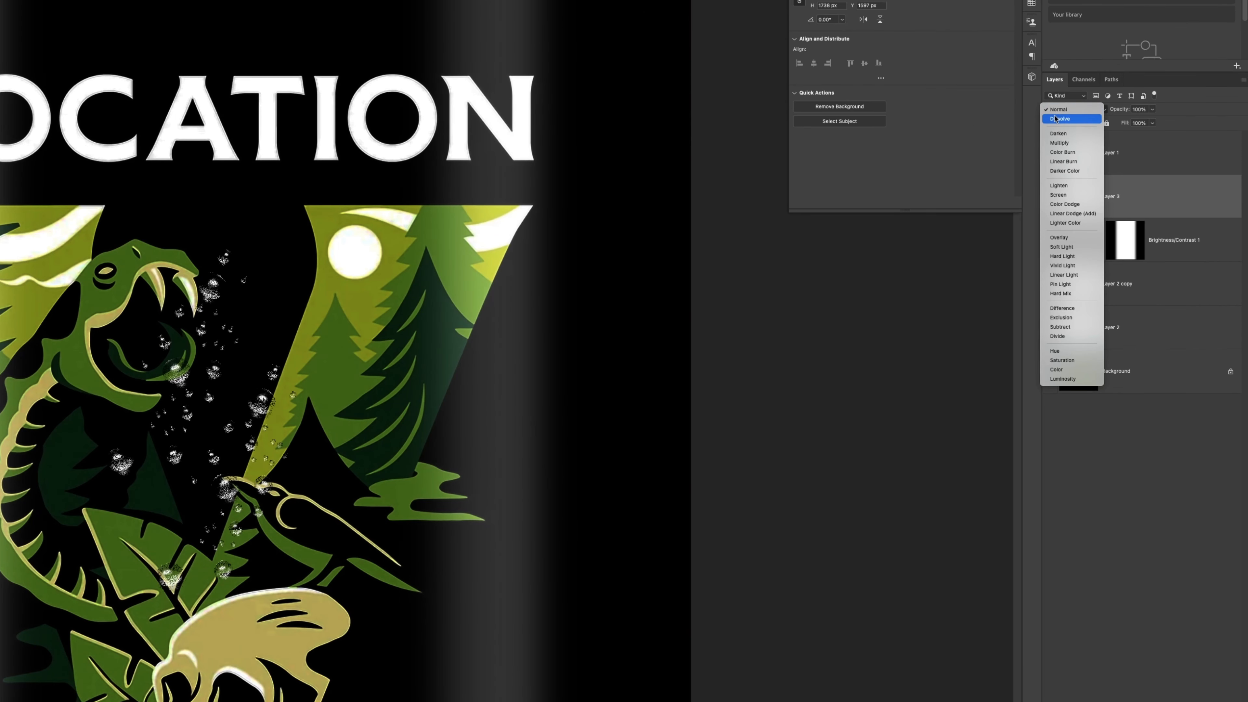
Step: Set the bubbles layer blend mode and shrink the droplets onto the artwork's right side
click(1063, 256)
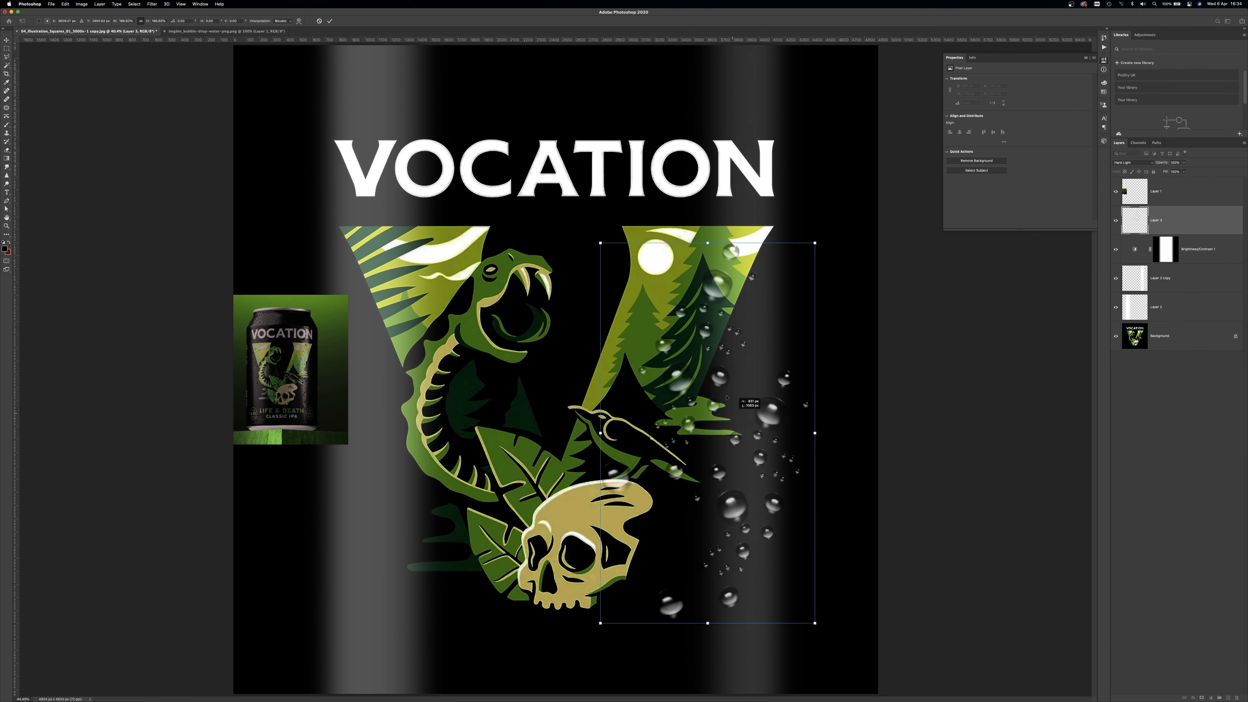
drag(724, 398, 704, 366)
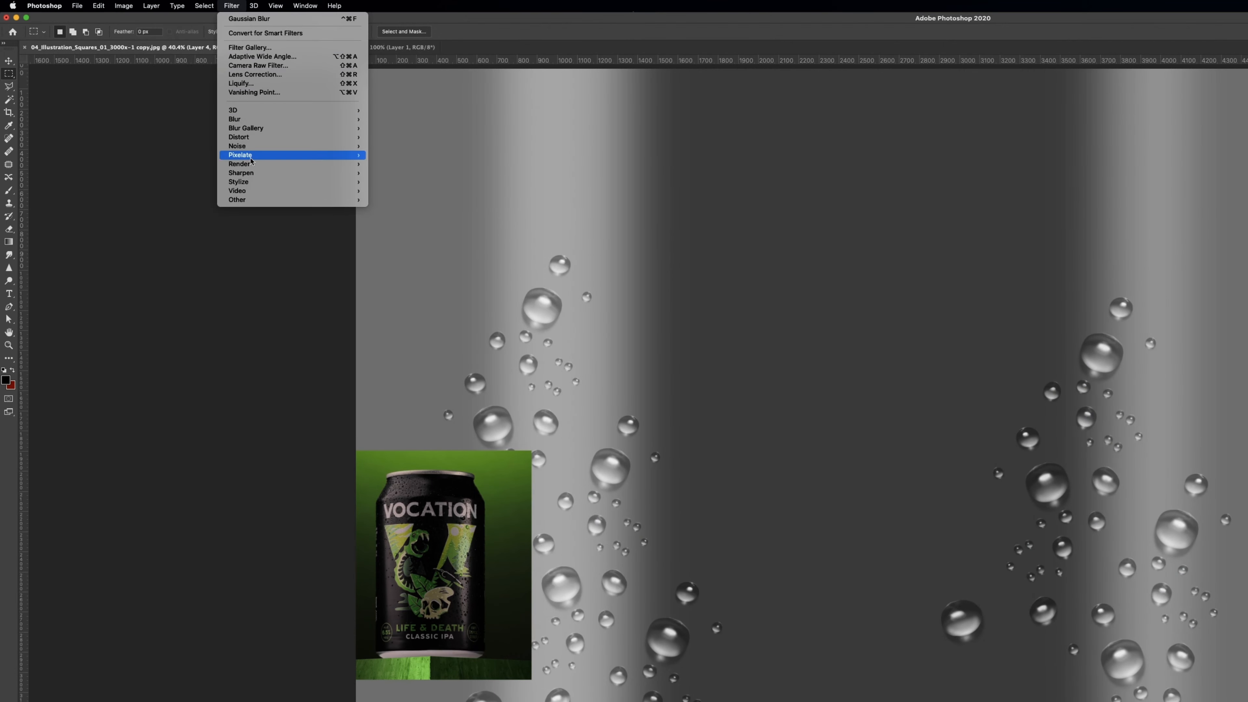
Step: Add about 103.6% Gaussian monochromatic noise to the gray droplet layer
click(238, 146)
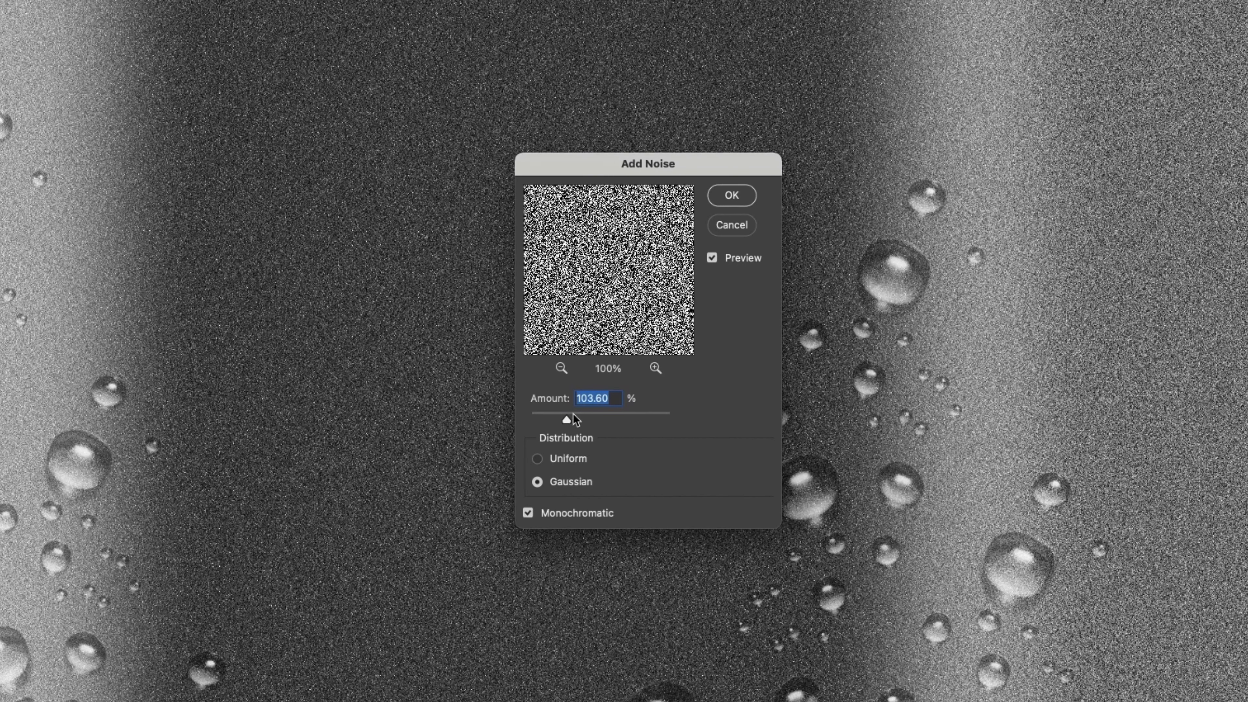
click(730, 195)
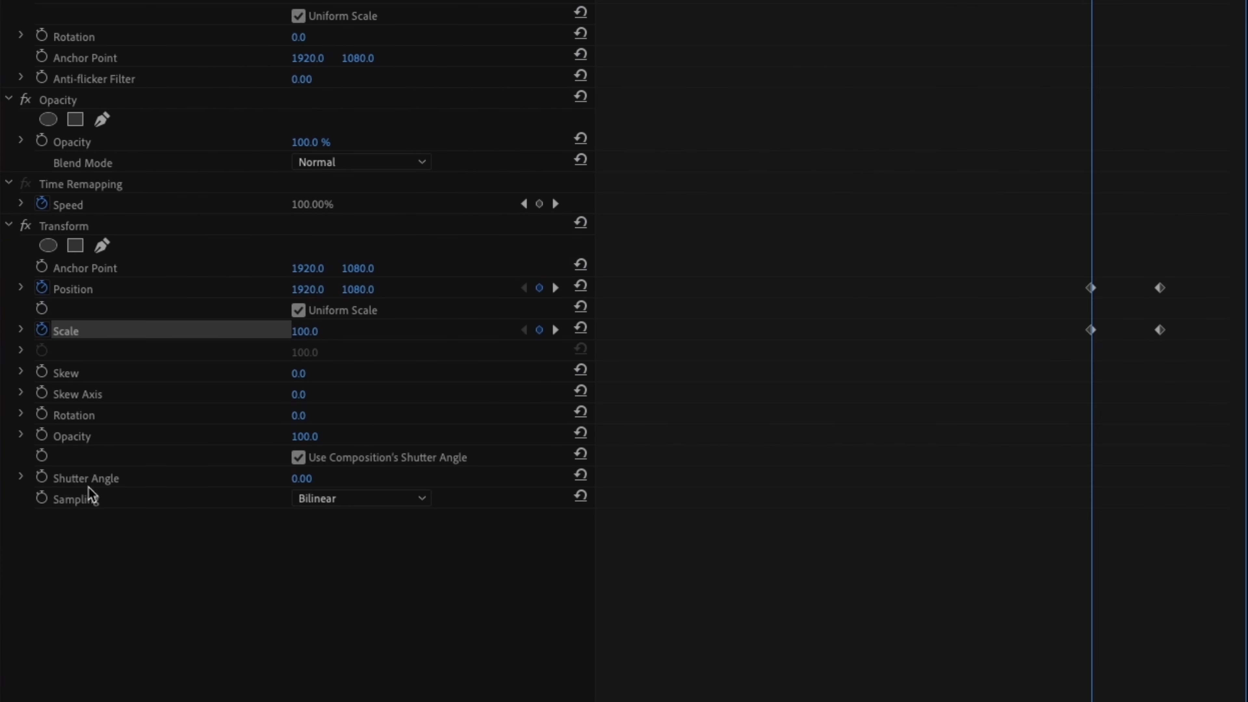
Step: Add Position and Scale keyframes to the clip's Transform effect
click(298, 457)
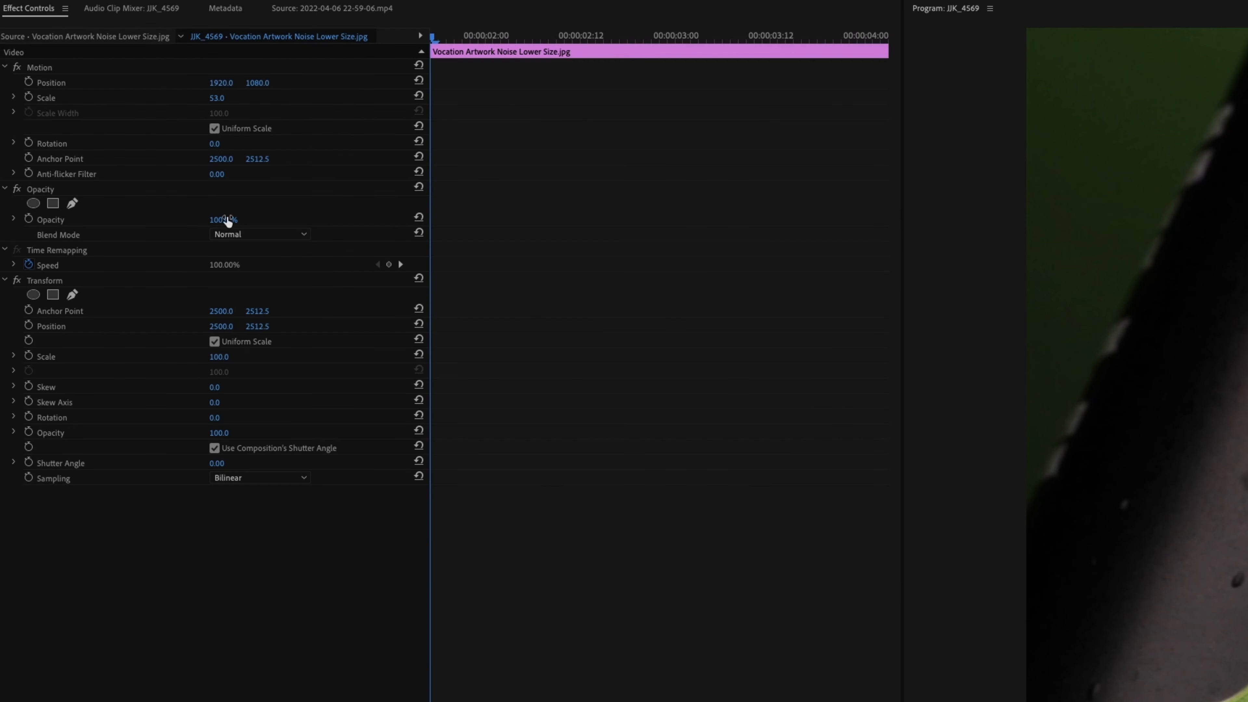
Step: Drag the Transform effect onto the artwork clip scaled to 53
drag(223, 220, 135, 320)
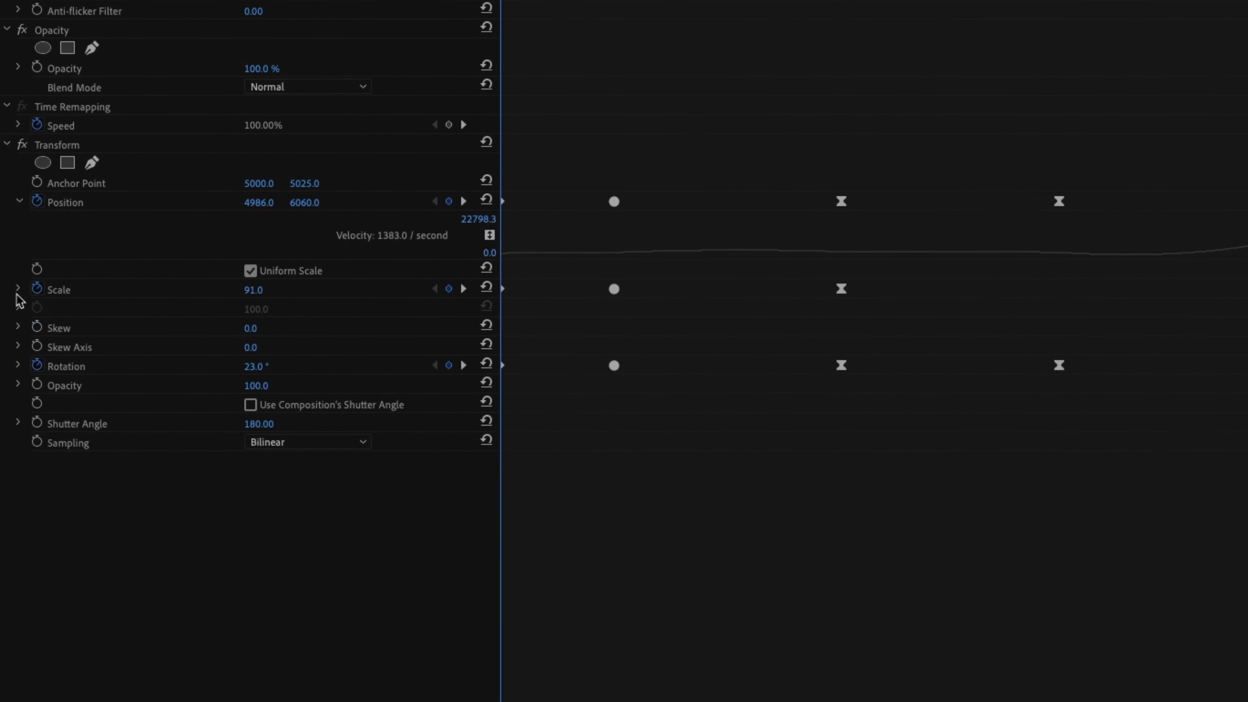
Step: Expand the Scale keyframe curve for the artwork's Transform animation
click(17, 288)
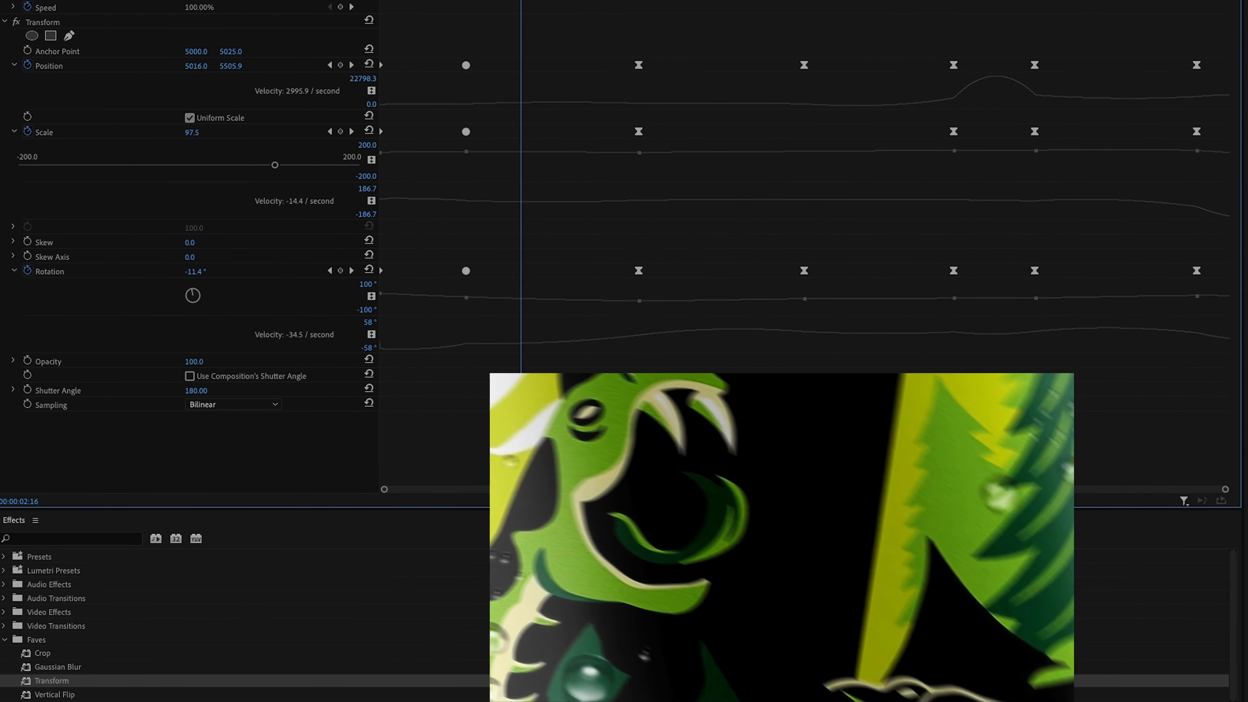
click(804, 64)
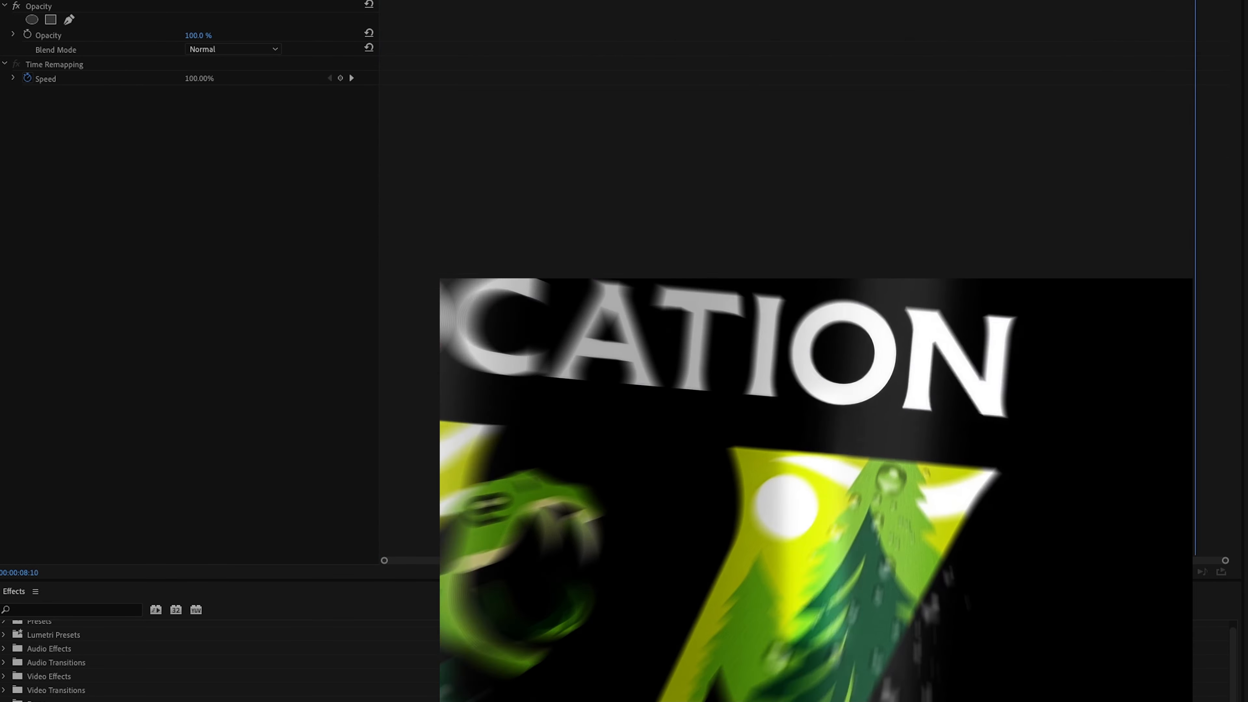
mouse_move(842, 430)
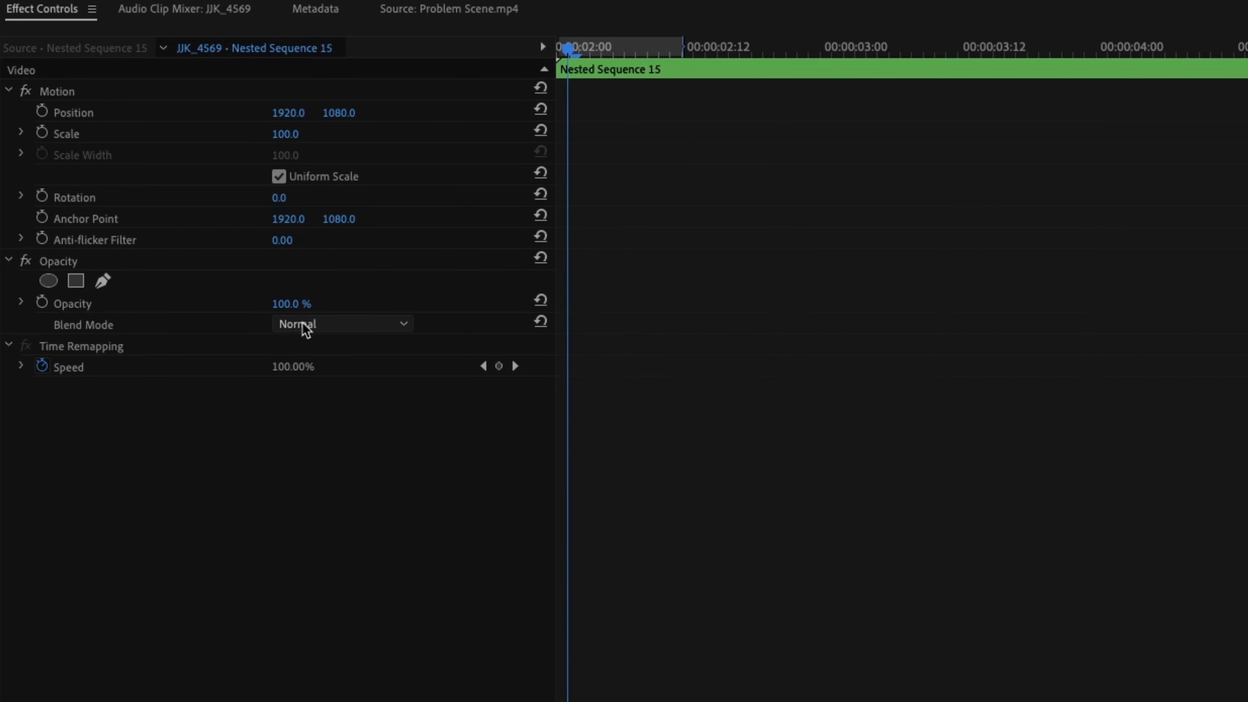
Step: Set the nested artwork sequence's blend mode to Screen and keep it on recheck
click(343, 324)
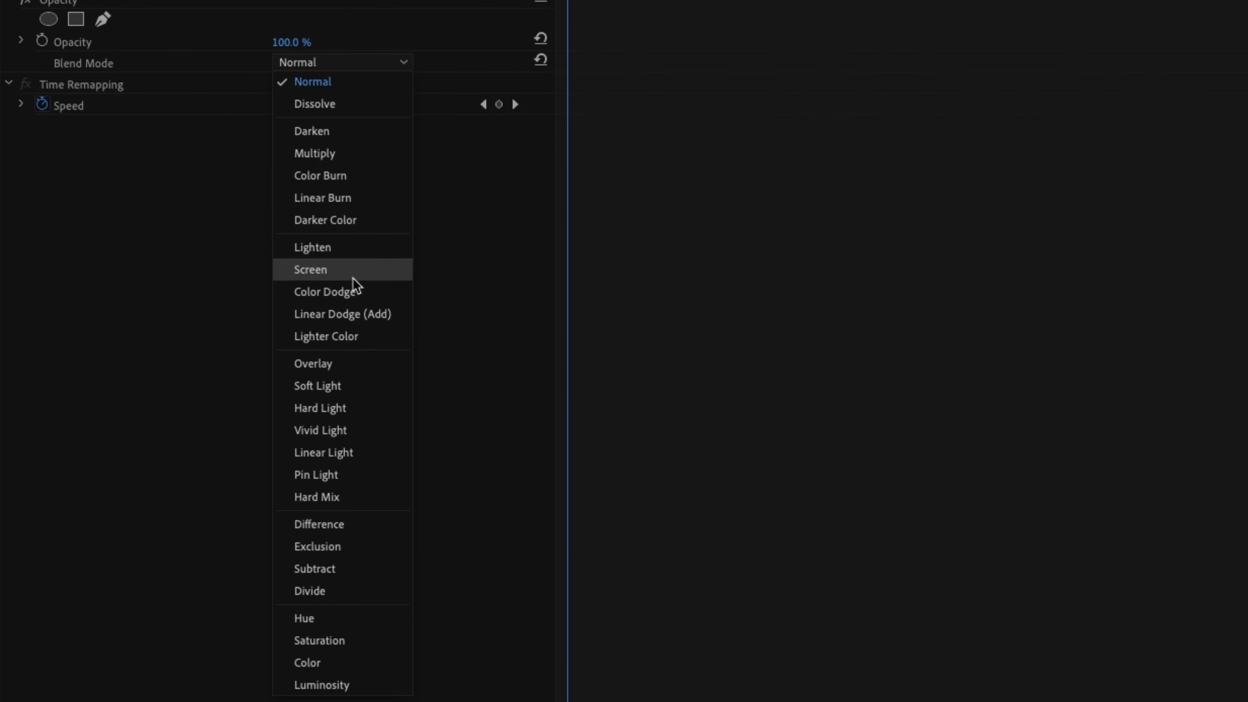
click(342, 313)
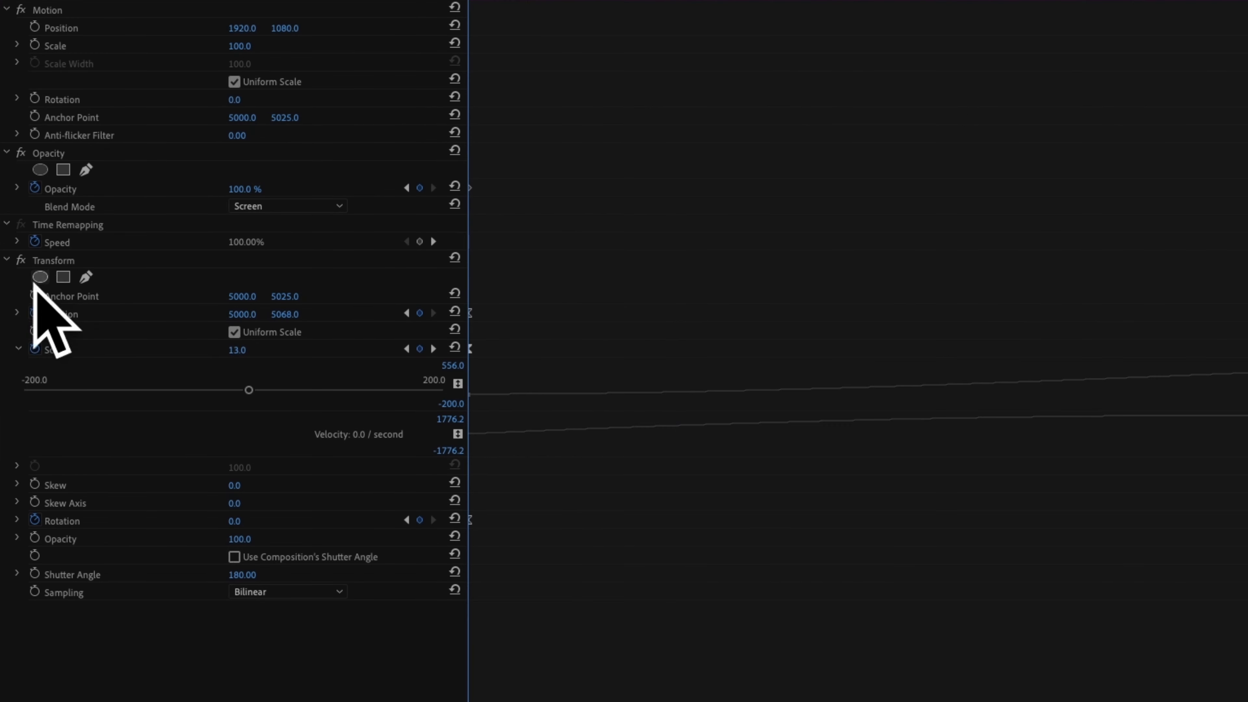
click(286, 206)
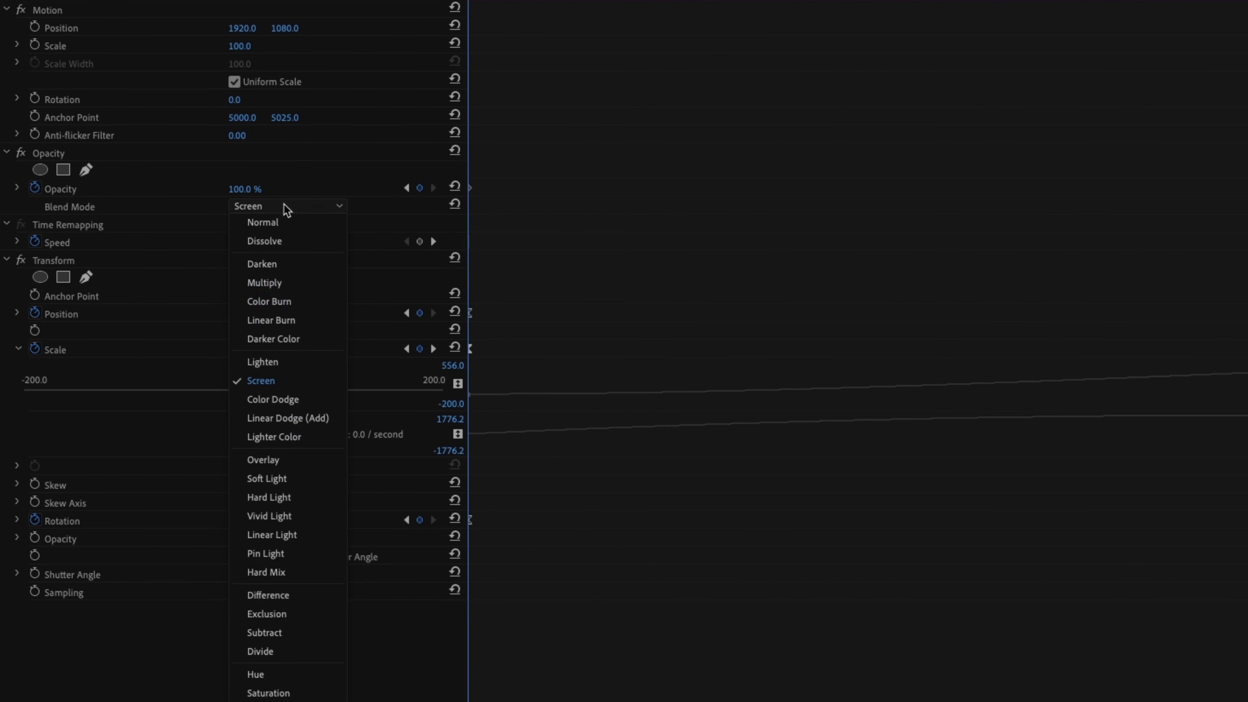
click(260, 380)
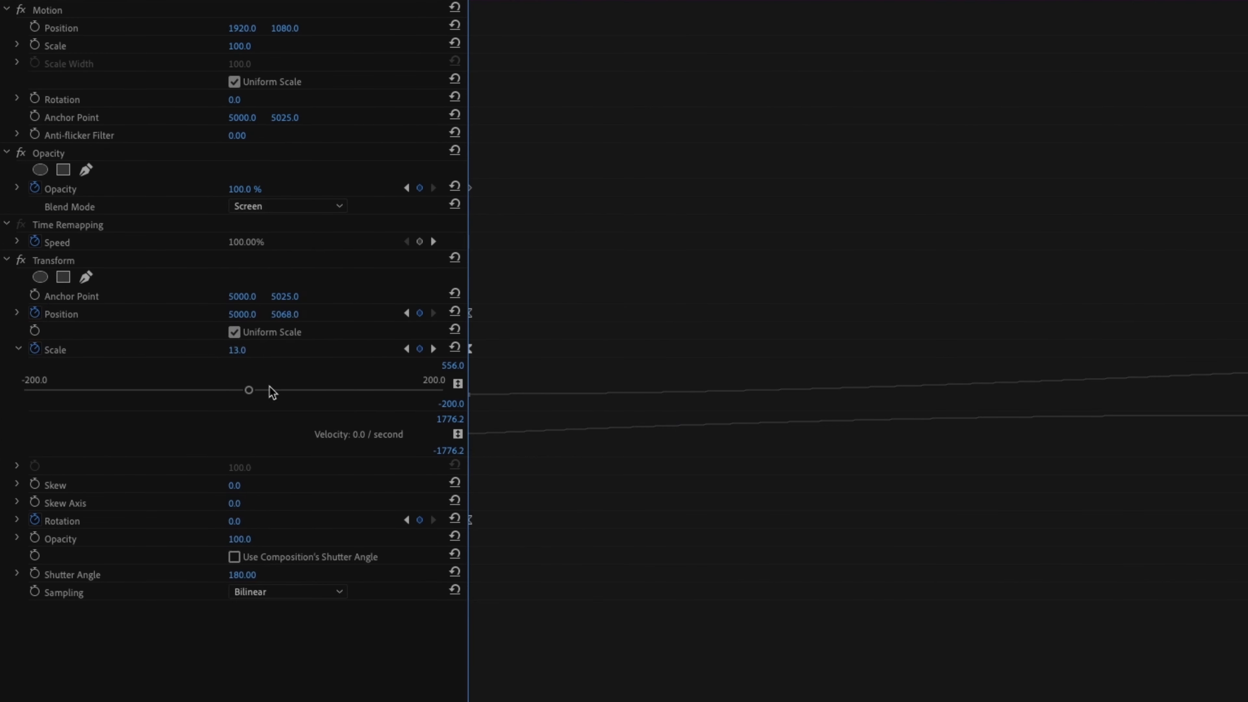